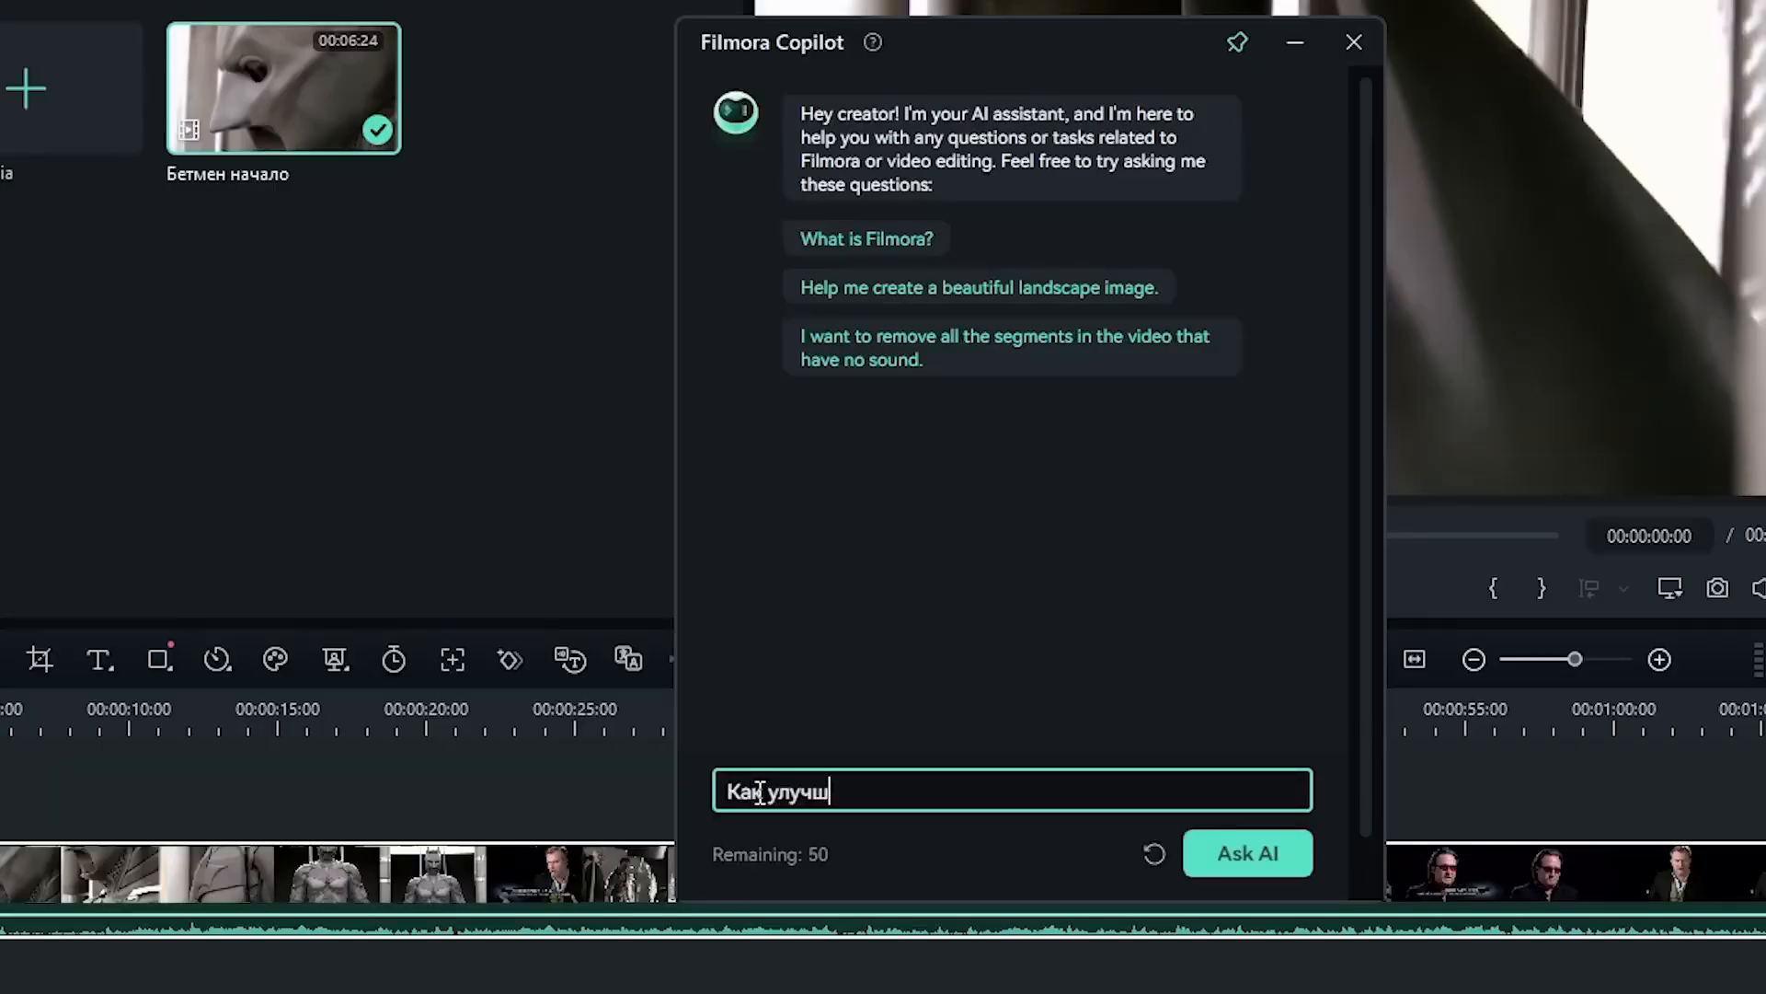
Start entering a Russian question in the Copilot chat input
{"action": "left_click", "coordinate": [1248, 852]}
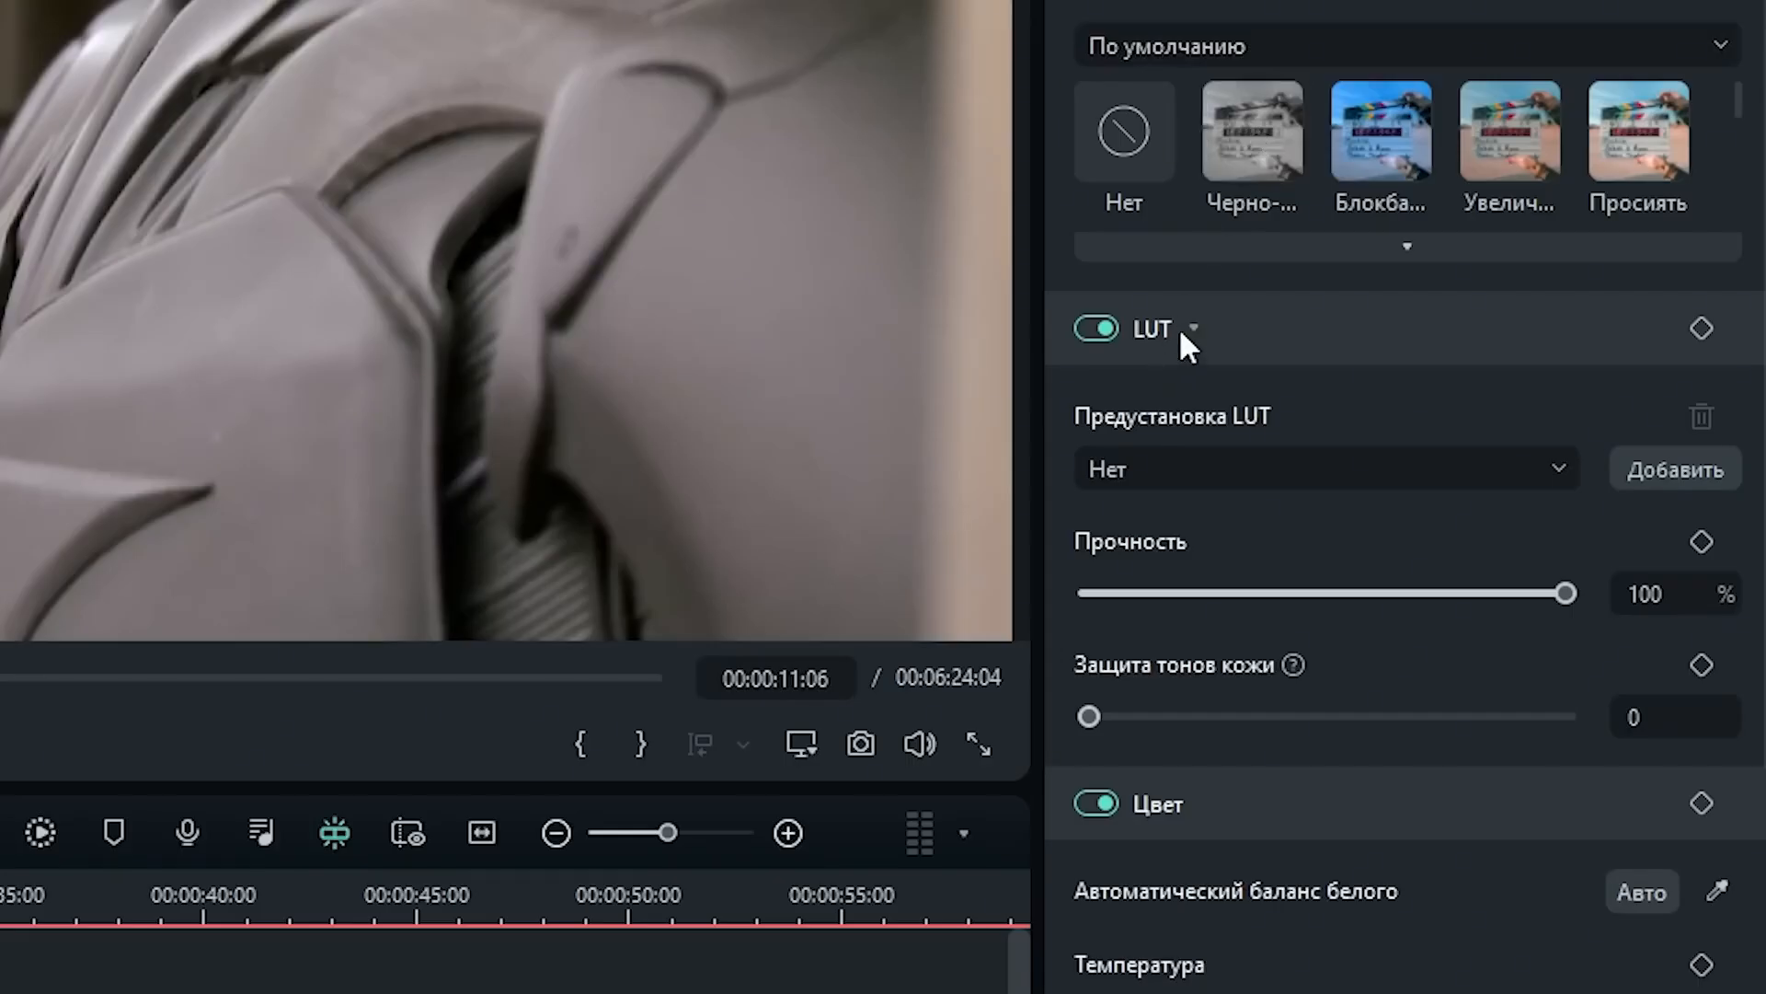
Switch on the LUT section in the clip's Color panel, strength left at 100
{"action": "left_click", "coordinate": [1327, 469]}
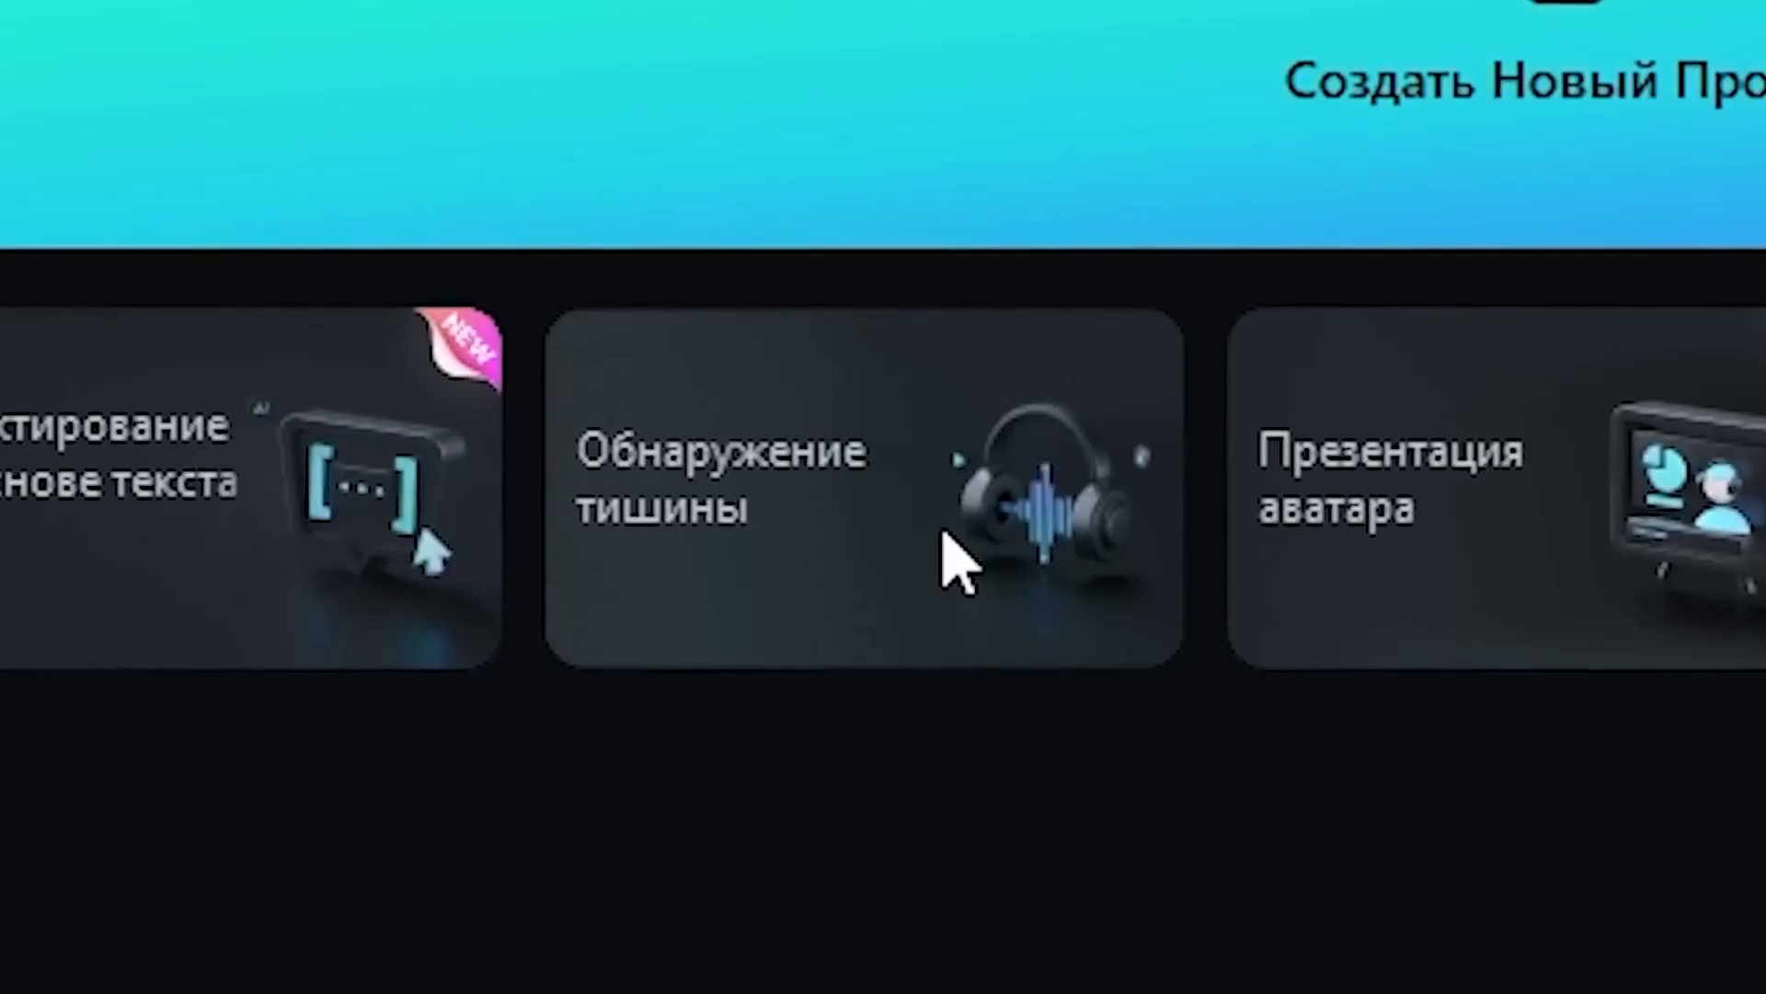
Launch the Silence Detection tool from the start screen's AI tiles
{"action": "left_click", "coordinate": [850, 495]}
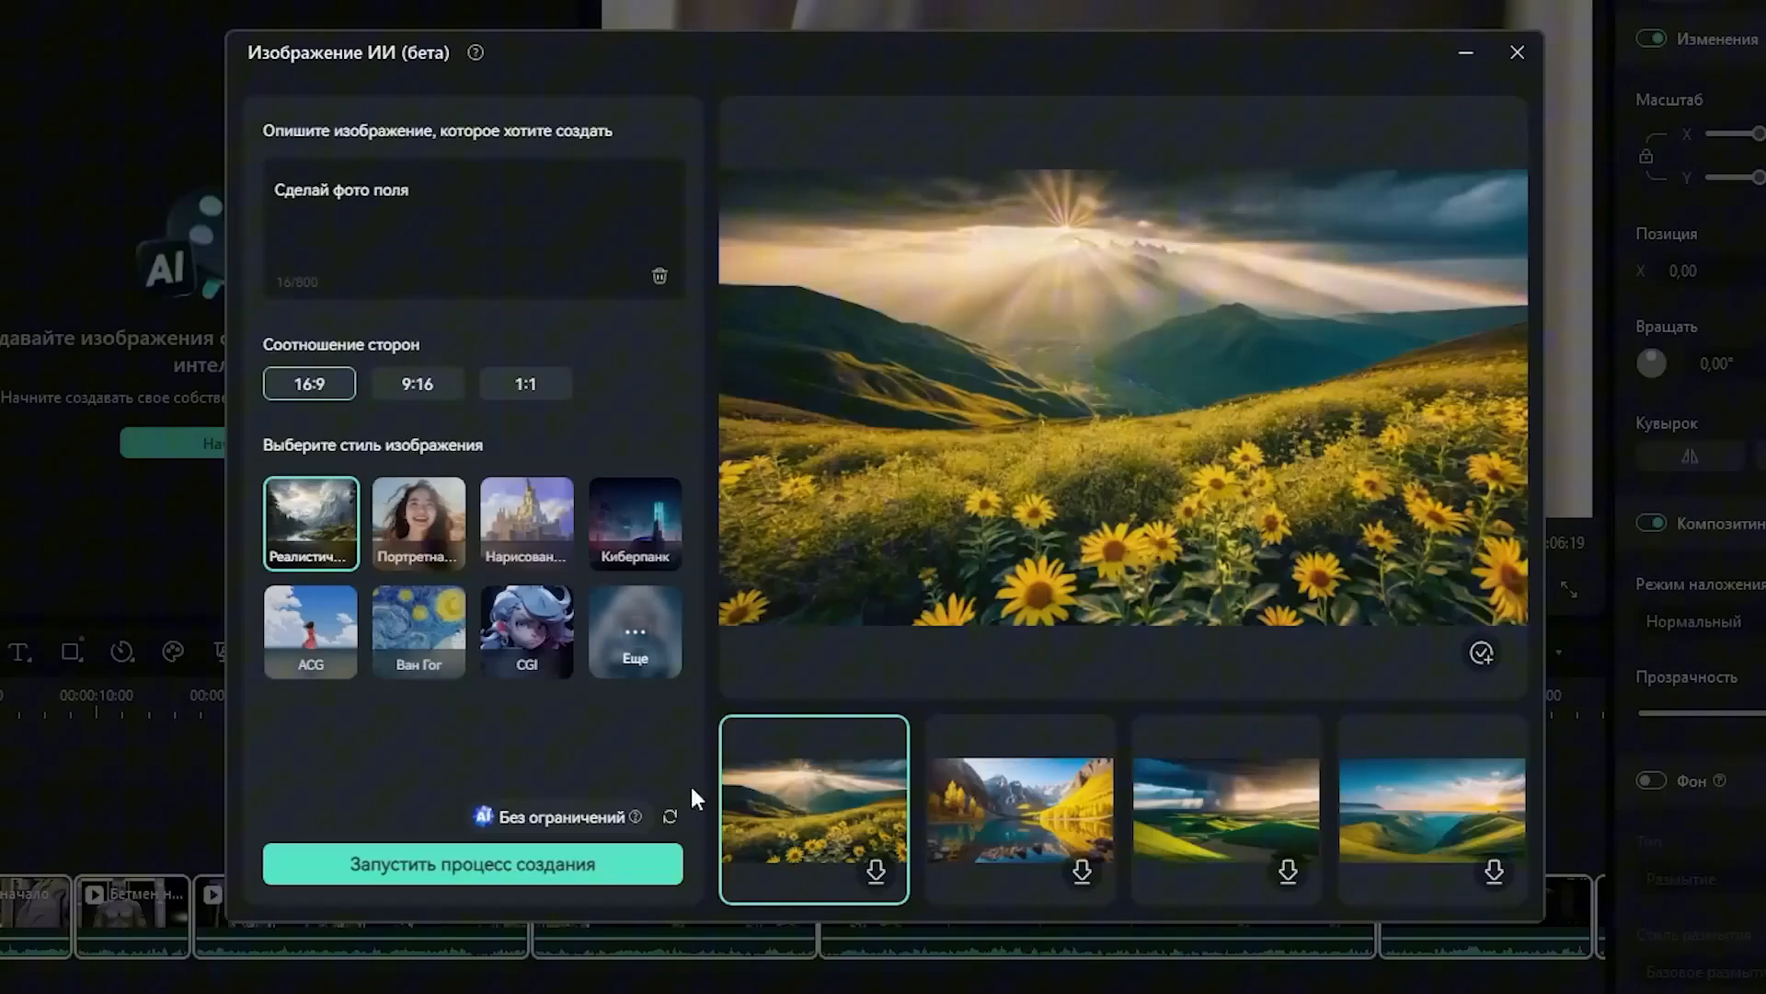
Browse Speed Blur transitions and preview Flip Roll 2
{"action": "left_click", "coordinate": [1518, 51]}
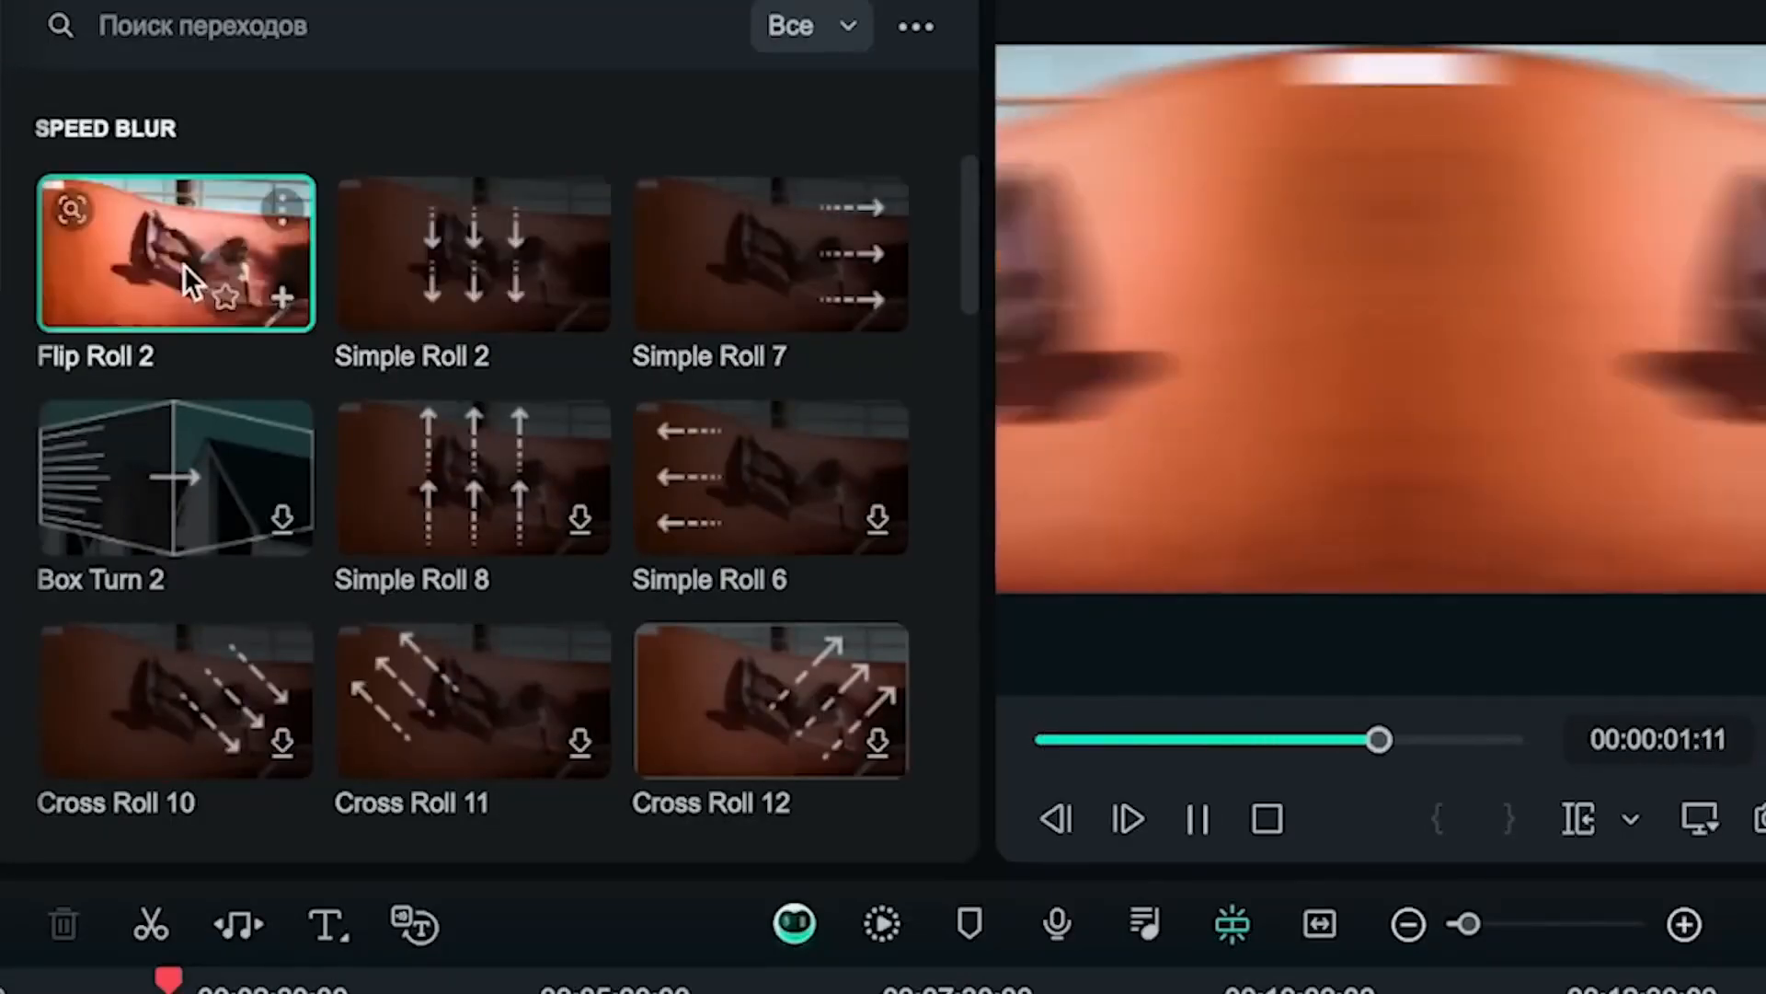
{"action": "left_click", "coordinate": [127, 238]}
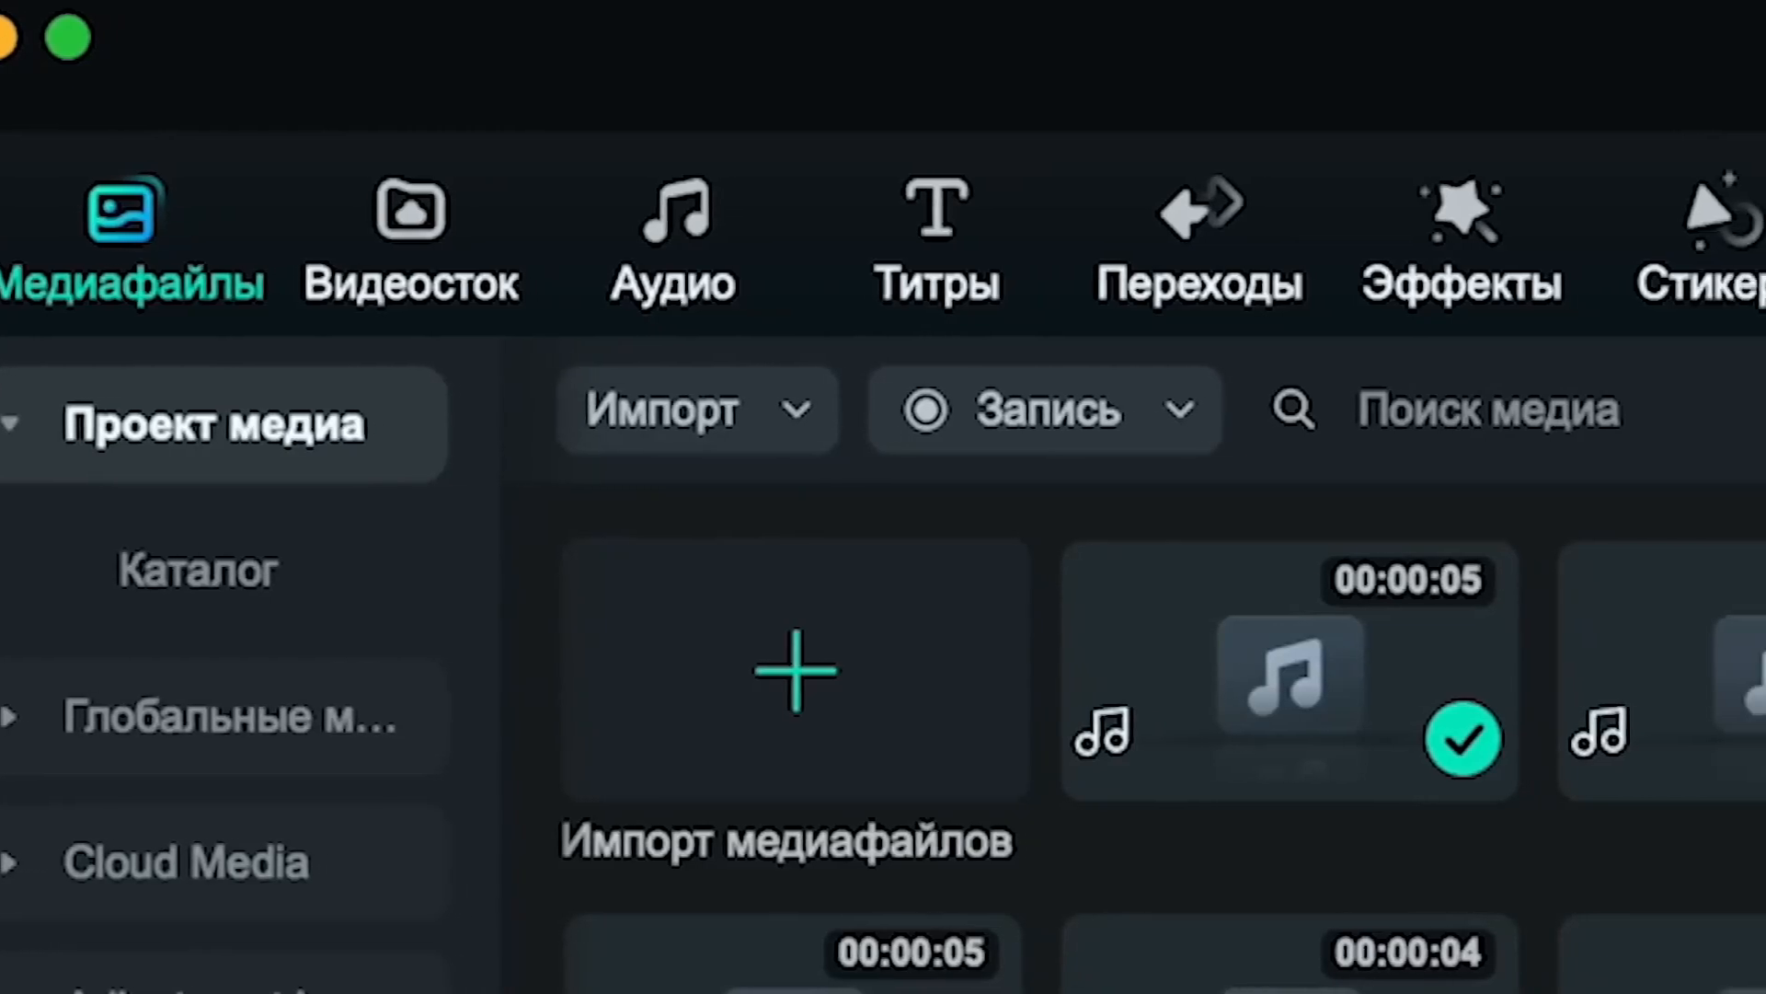